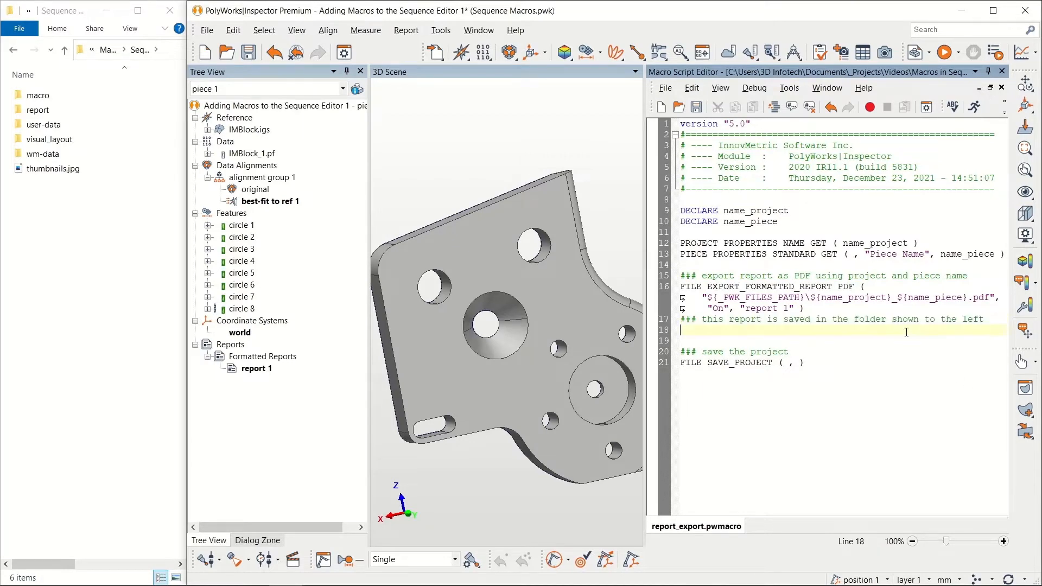
- Close the report_export macro script and start a new piece, prompting to save changes
left_click(826, 87)
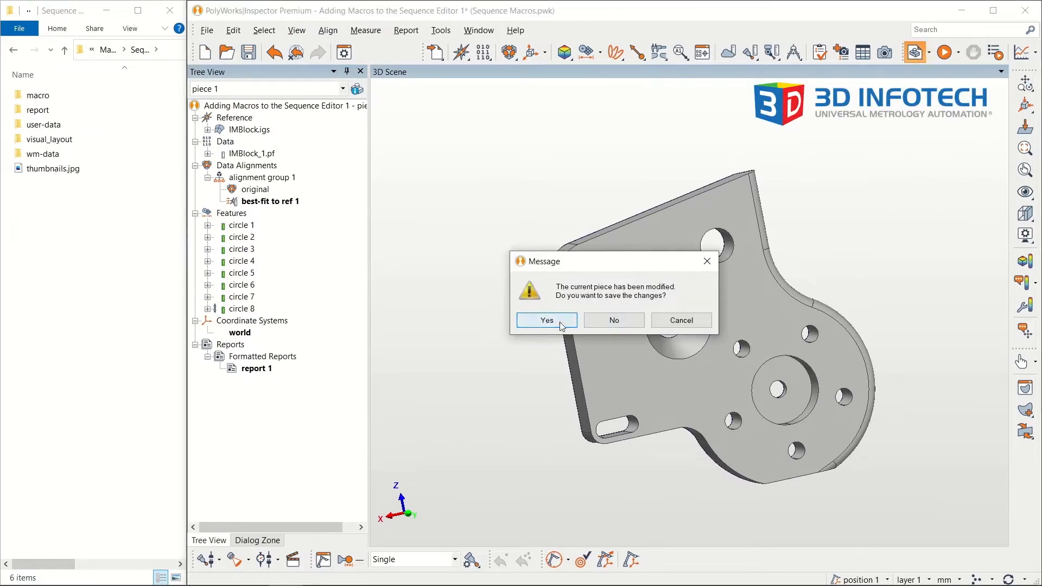
- Save the current piece and create piece 2, replacing the data with IMBlock_2.pf
left_click(547, 320)
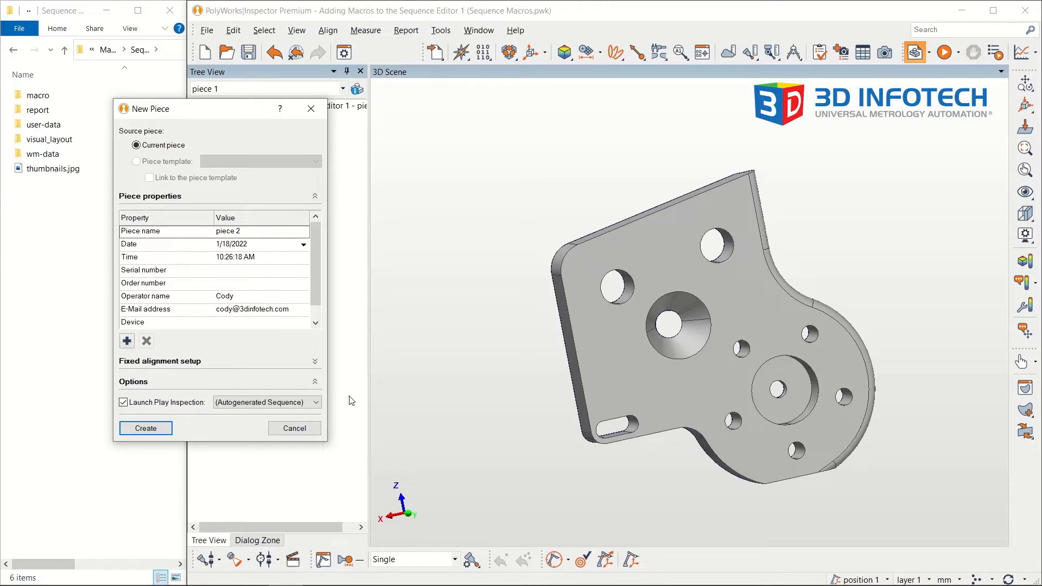
mouse_move(293, 420)
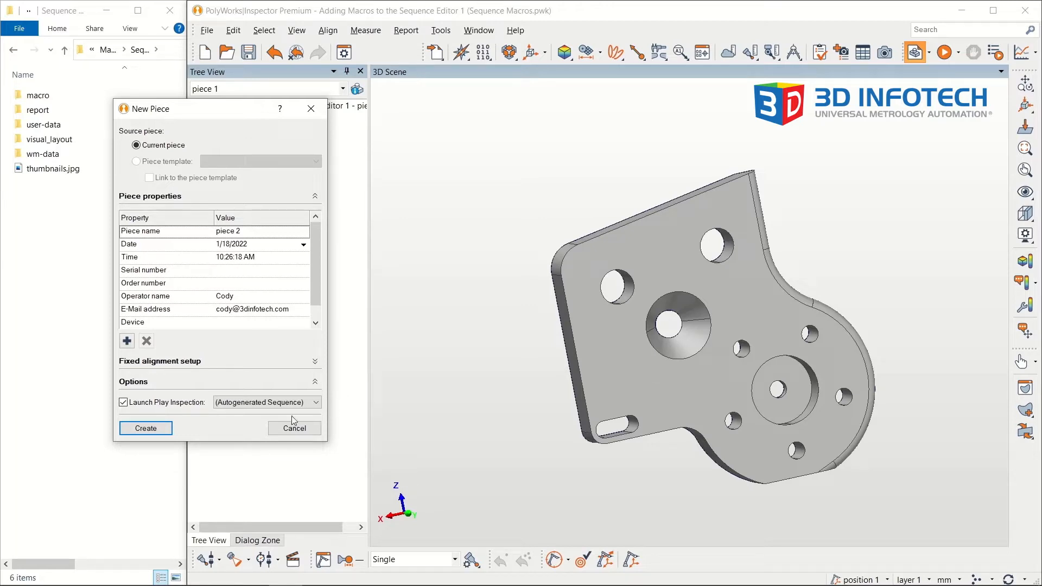
left_click(145, 428)
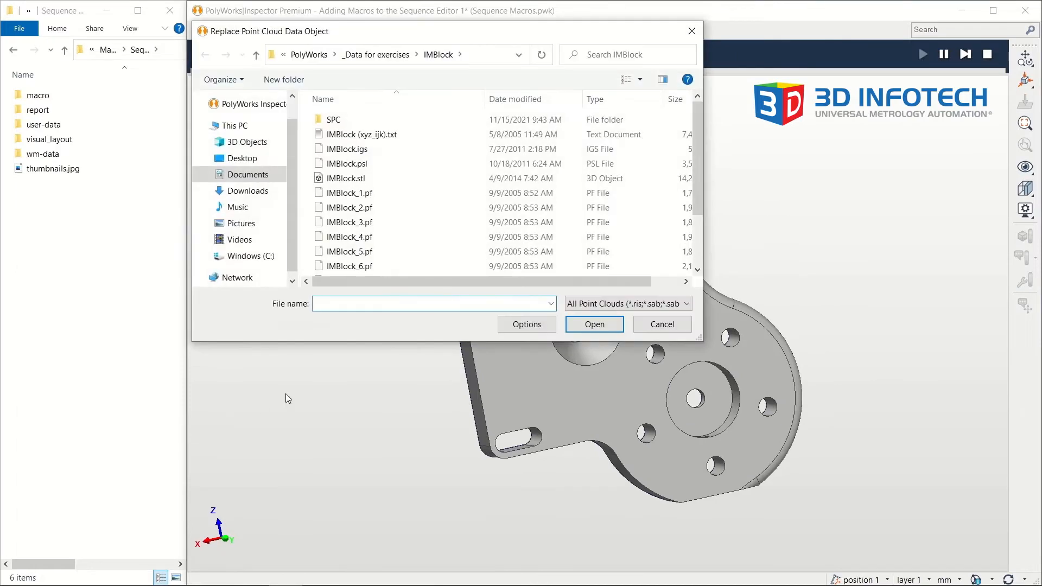
left_click(349, 208)
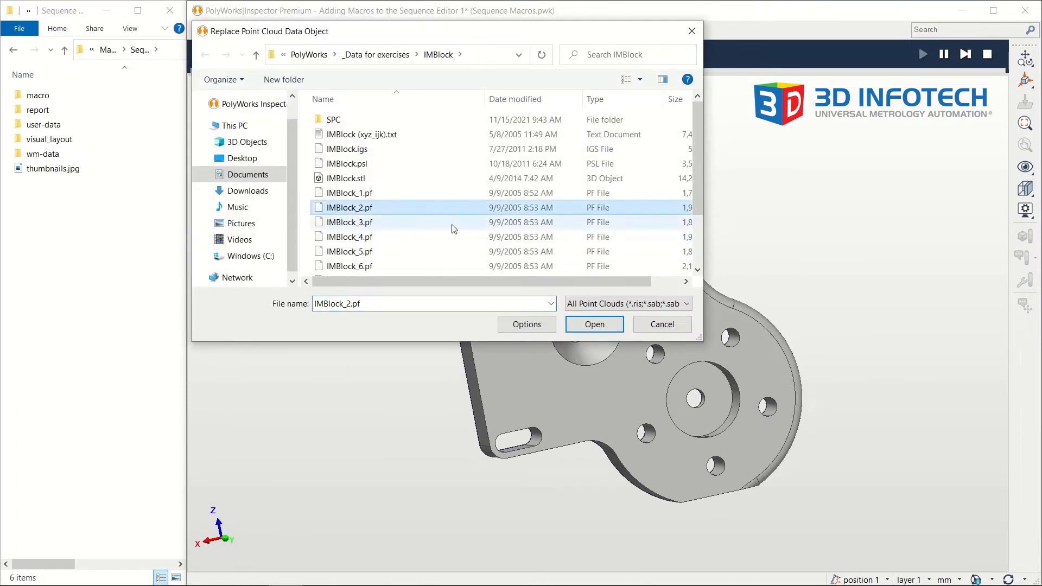
left_click(594, 325)
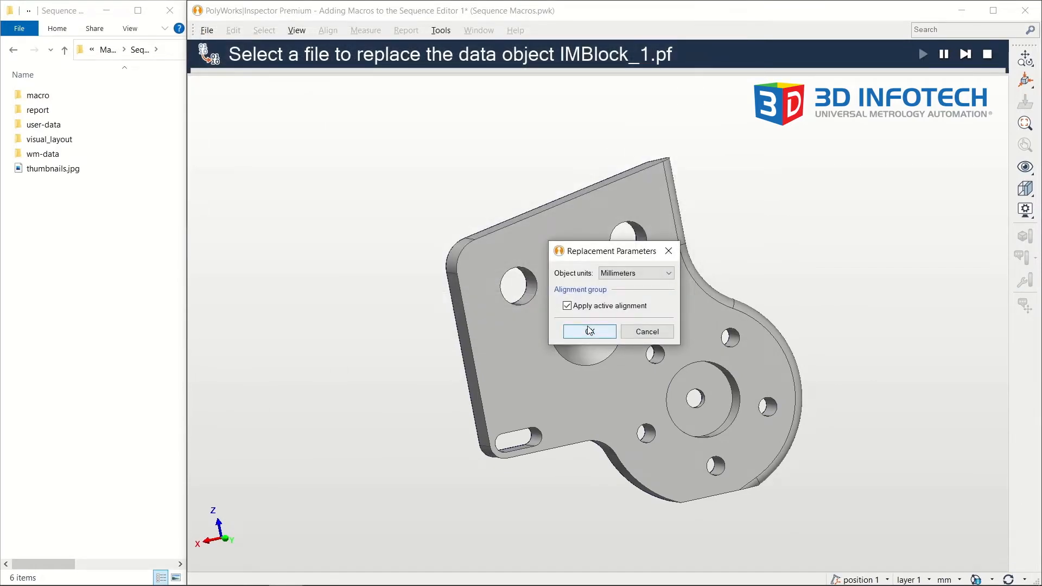
left_click(588, 331)
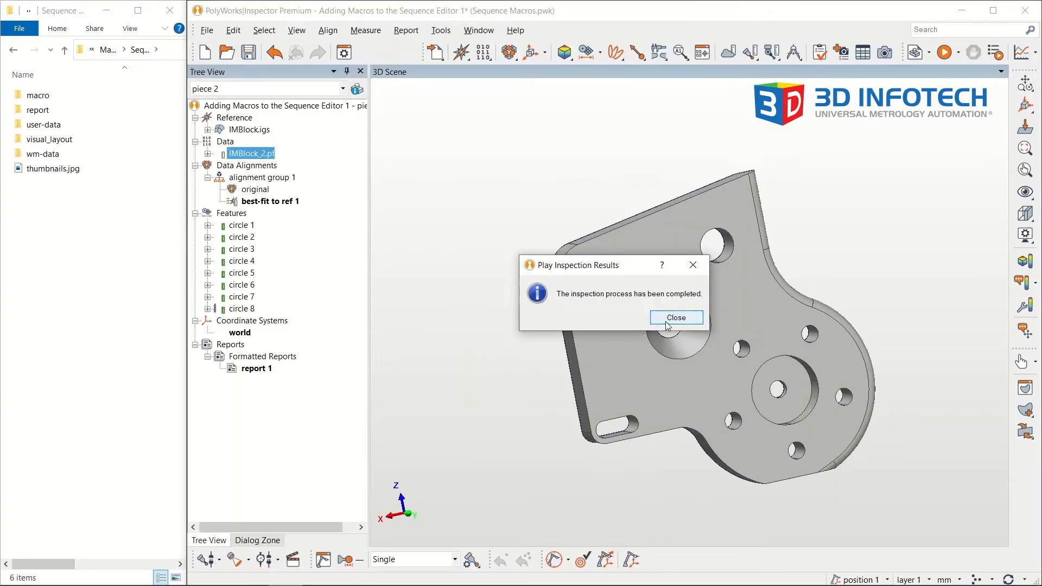
- Dismiss the inspection completion notice and open the Sequence Editor's autogenerated sequence dialog
left_click(675, 318)
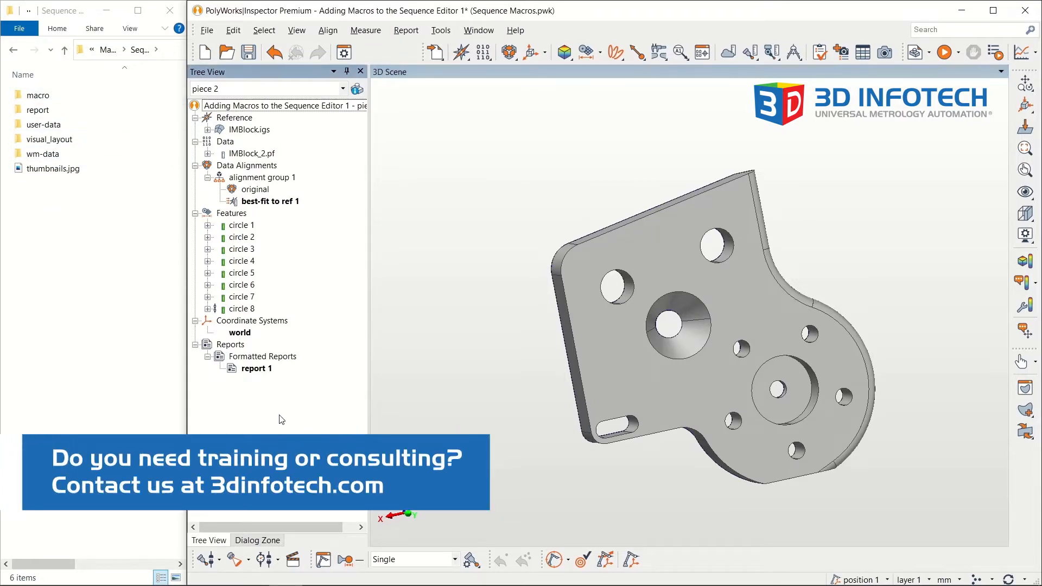
mouse_move(314, 401)
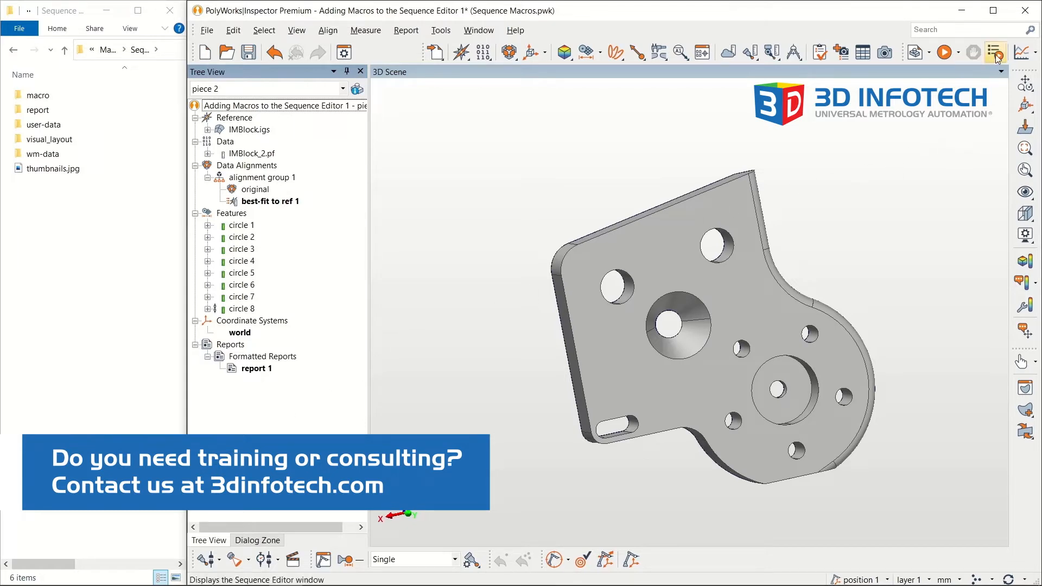
mouse_move(995, 52)
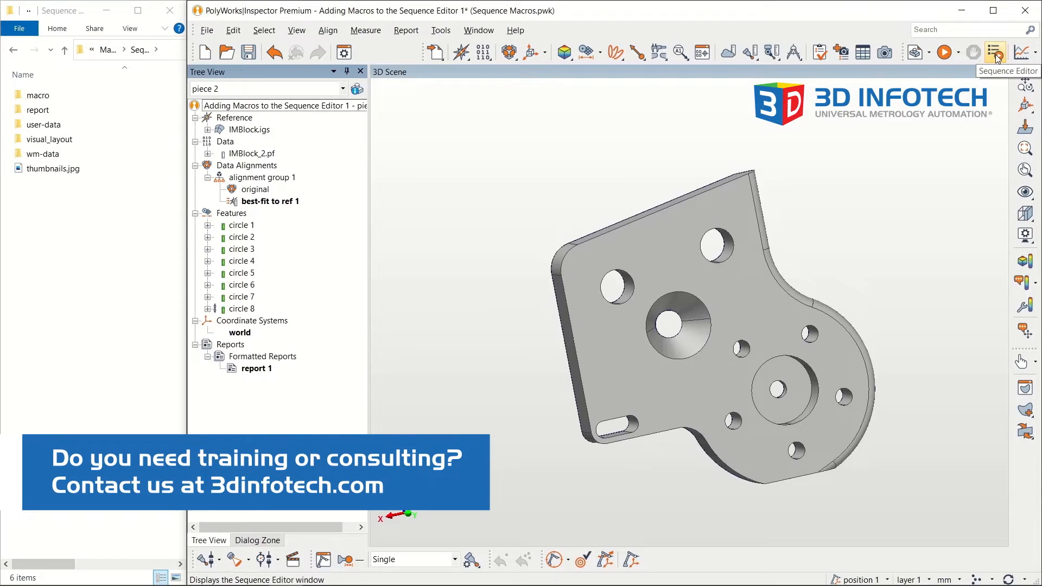
left_click(995, 52)
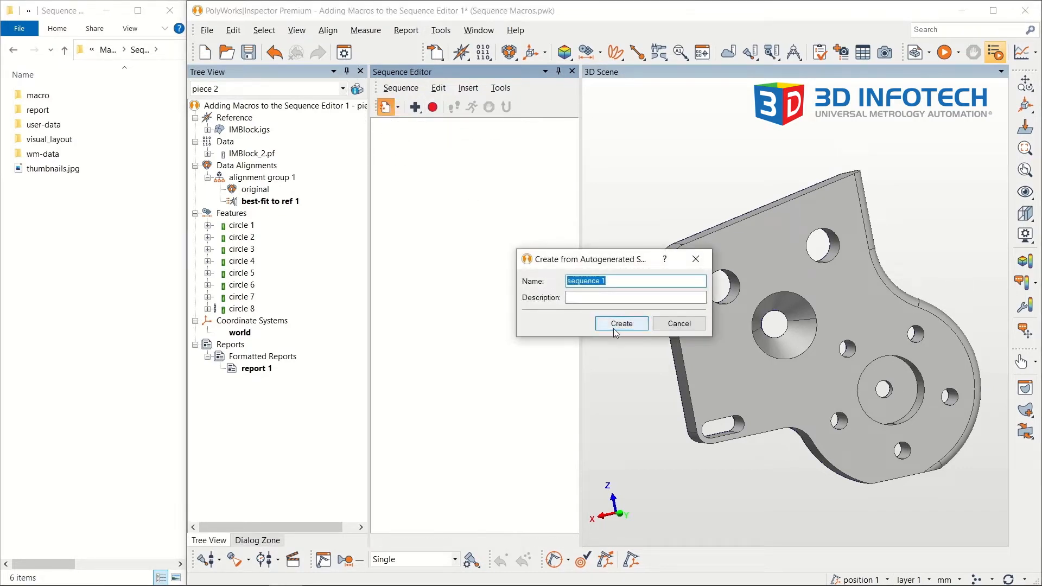
- Create 'sequence 1' from the twelve autogenerated steps, activating world through extracting circle 7
left_click(619, 323)
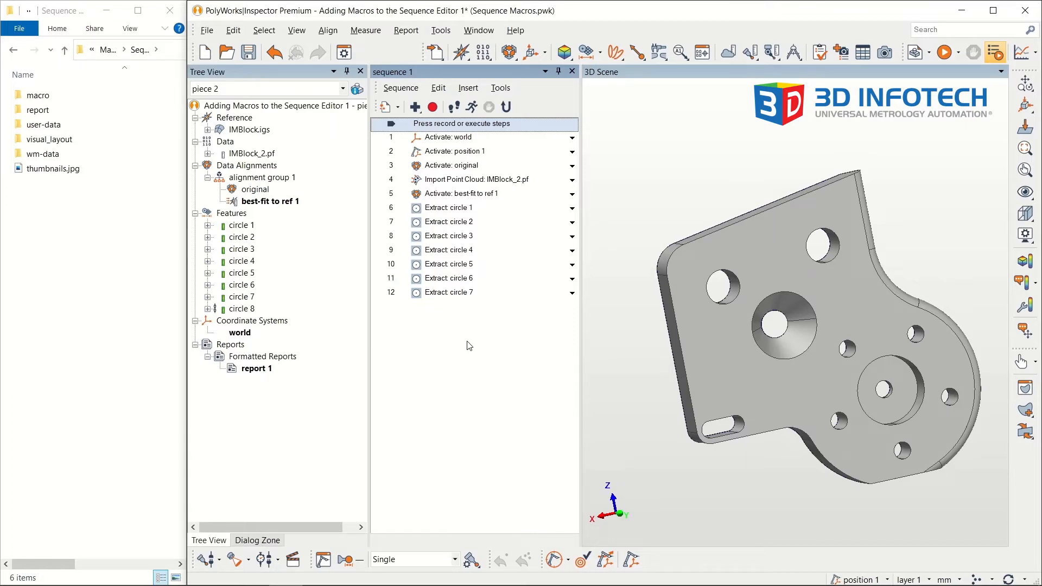
mouse_move(449, 304)
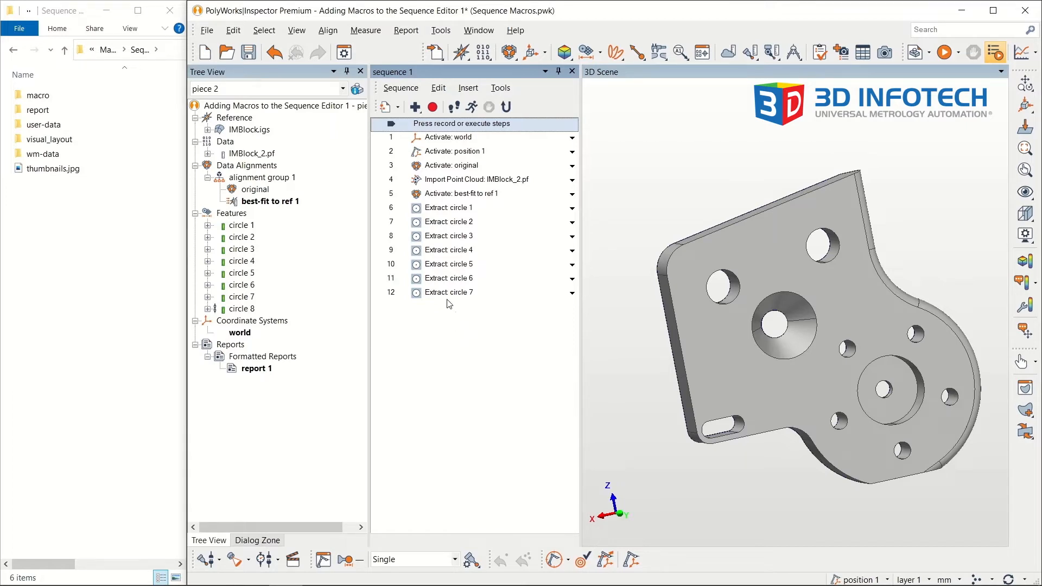
mouse_move(415, 106)
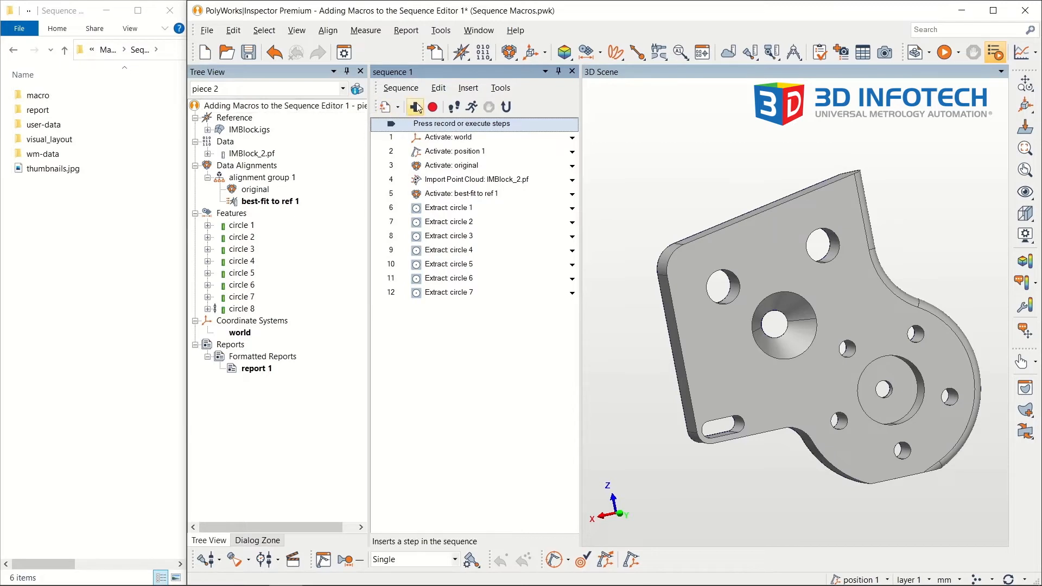
- Insert an imported report_export.pwmacro macro as step 13, then start a new piece
left_click(415, 106)
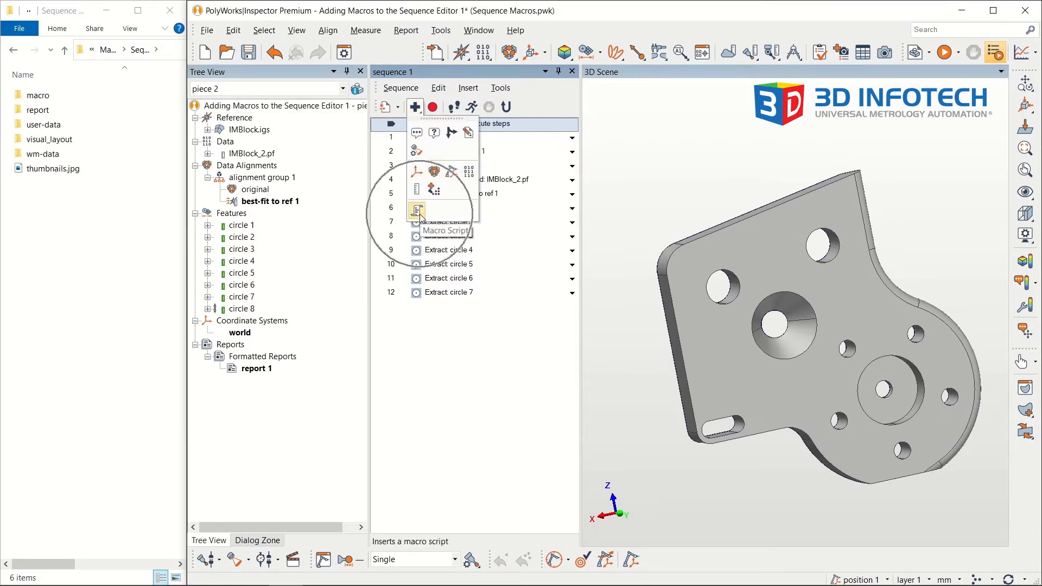
left_click(417, 213)
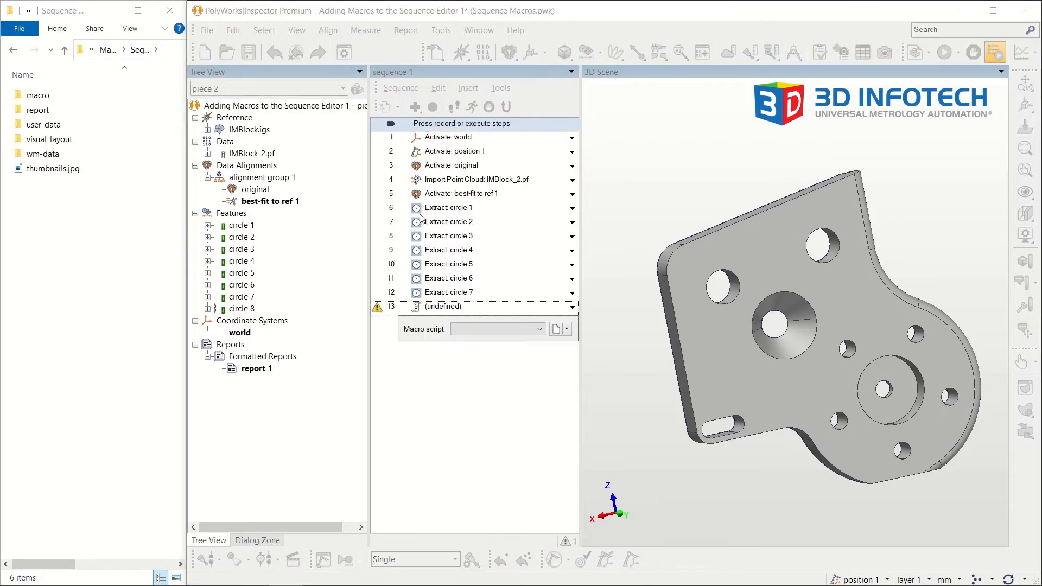
mouse_move(432, 376)
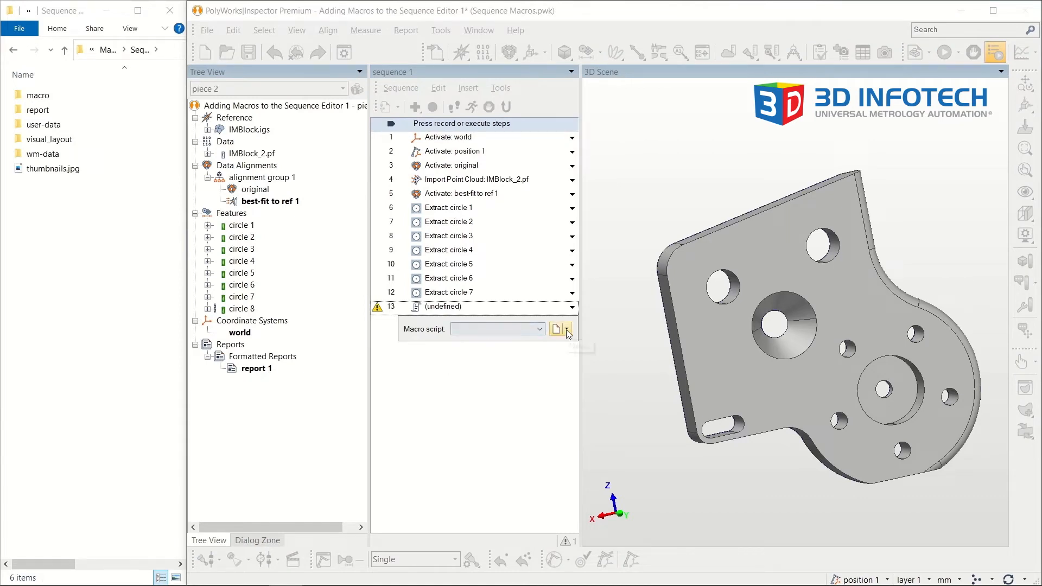
left_click(560, 328)
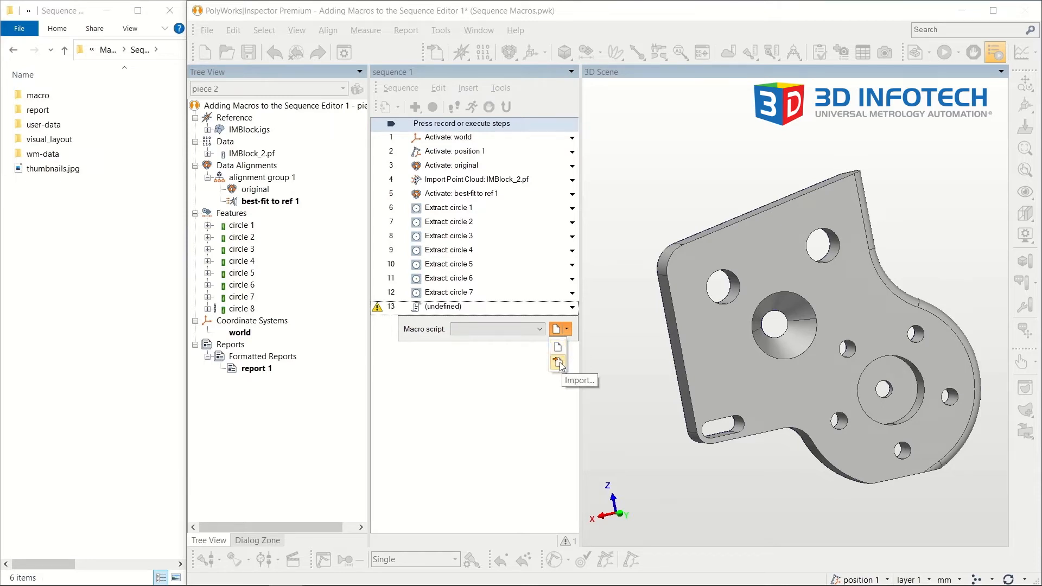
left_click(557, 364)
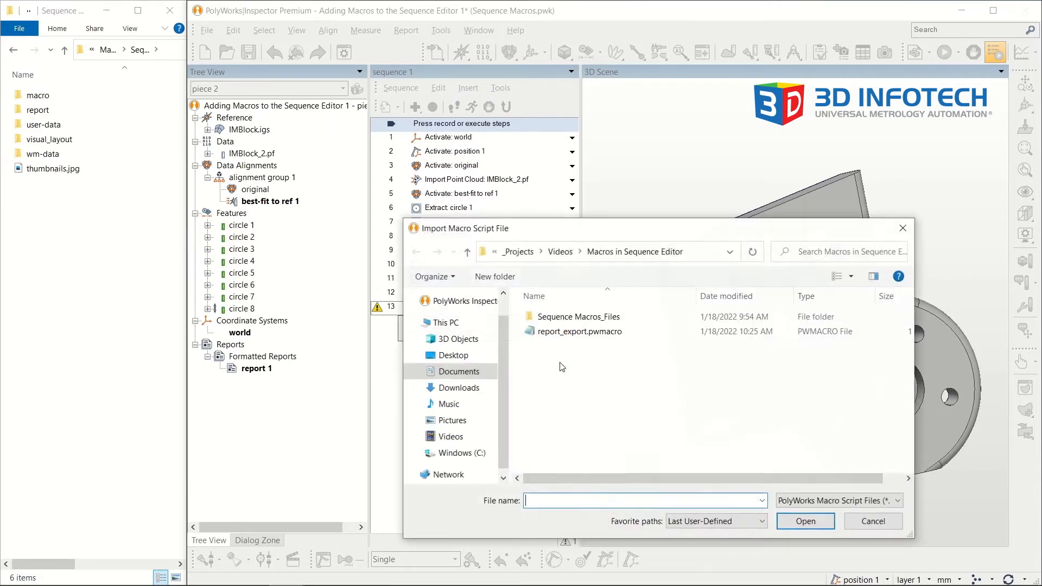
left_click(580, 331)
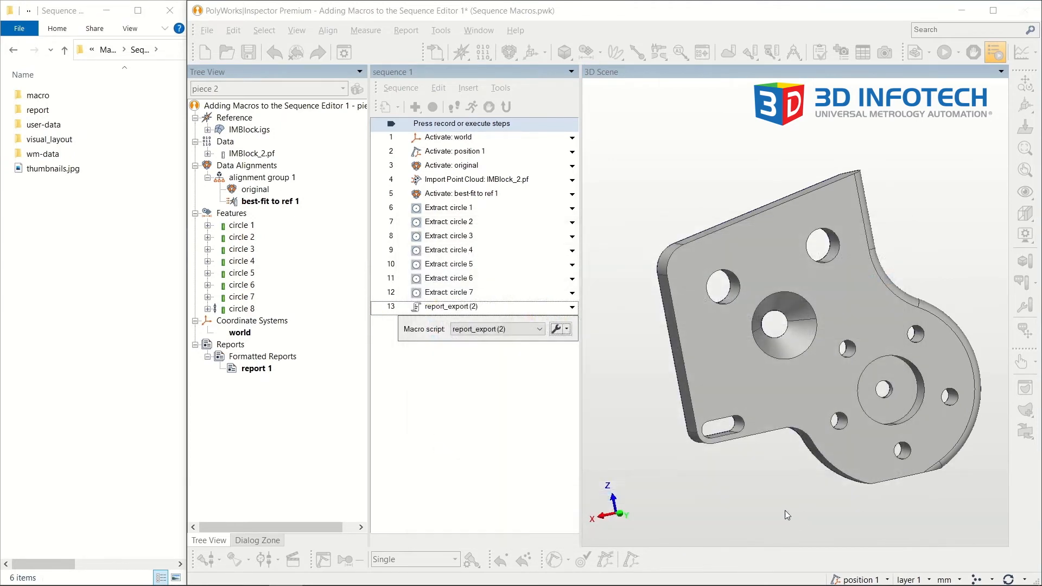
mouse_move(500, 376)
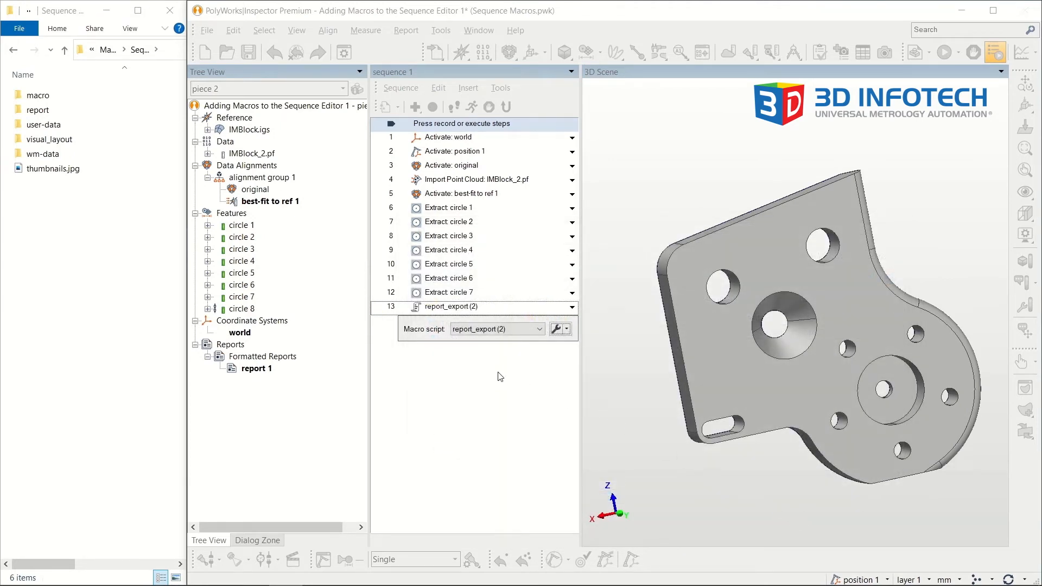
left_click(995, 52)
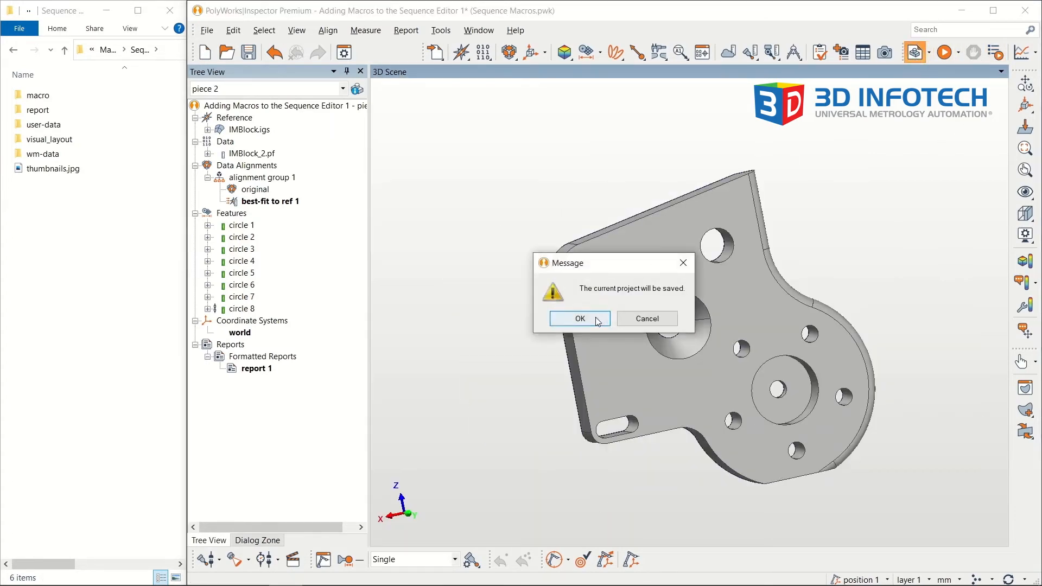
- Save the project and create piece 3 running sequence 1 on IMBlock_3.pf
left_click(577, 318)
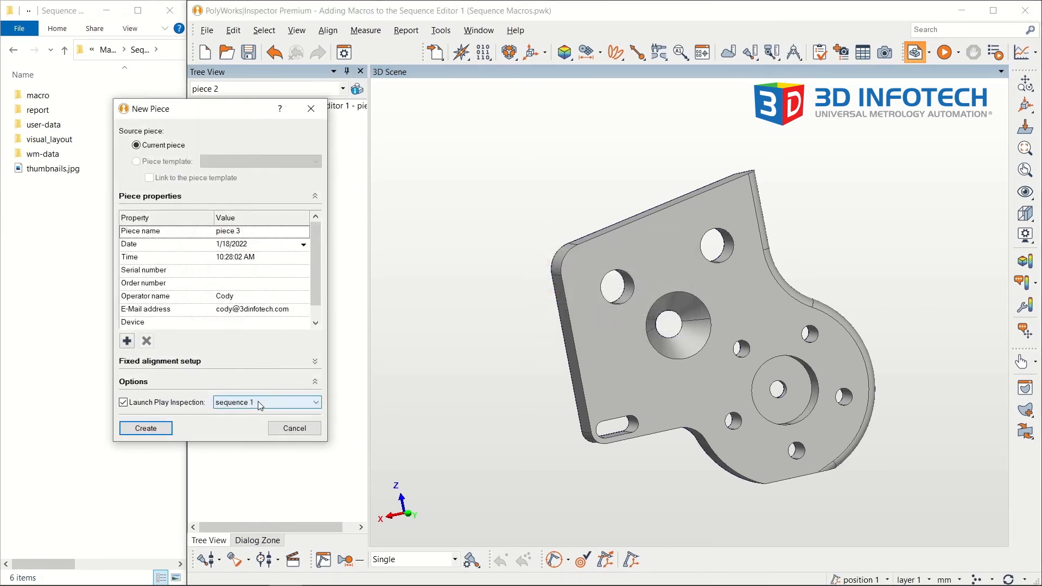
left_click(145, 428)
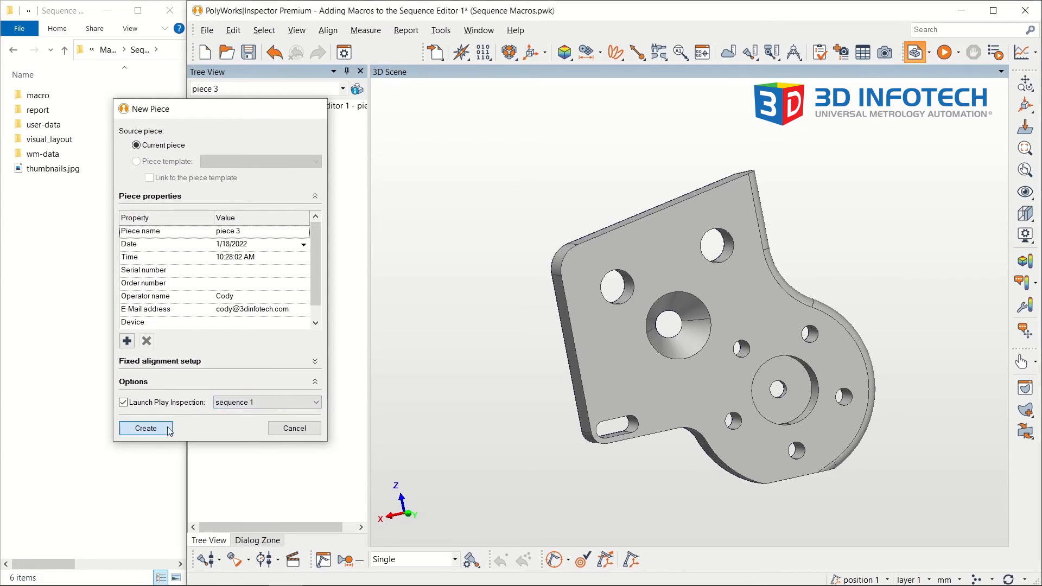
left_click(145, 428)
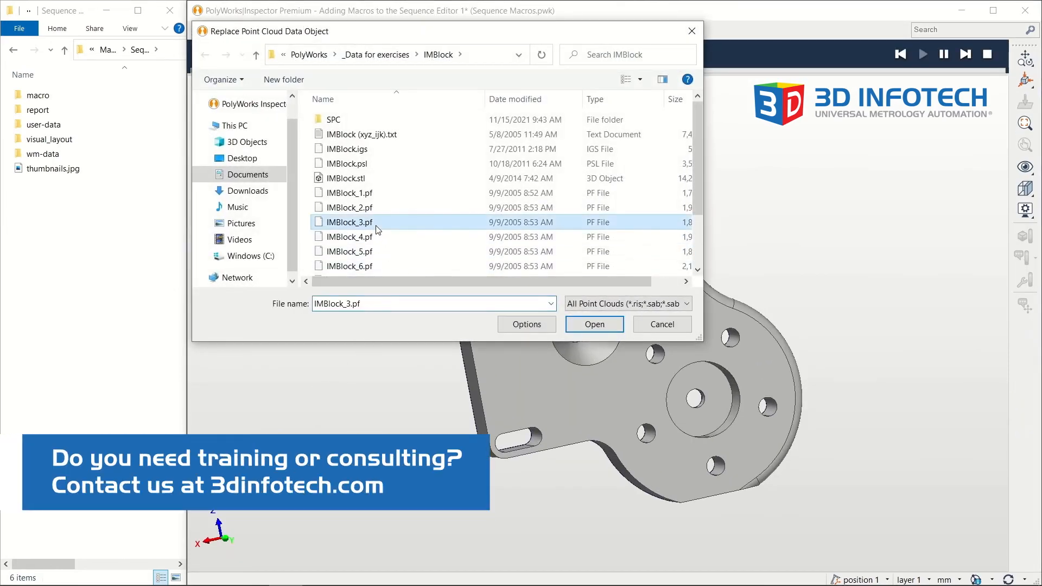
left_click(593, 325)
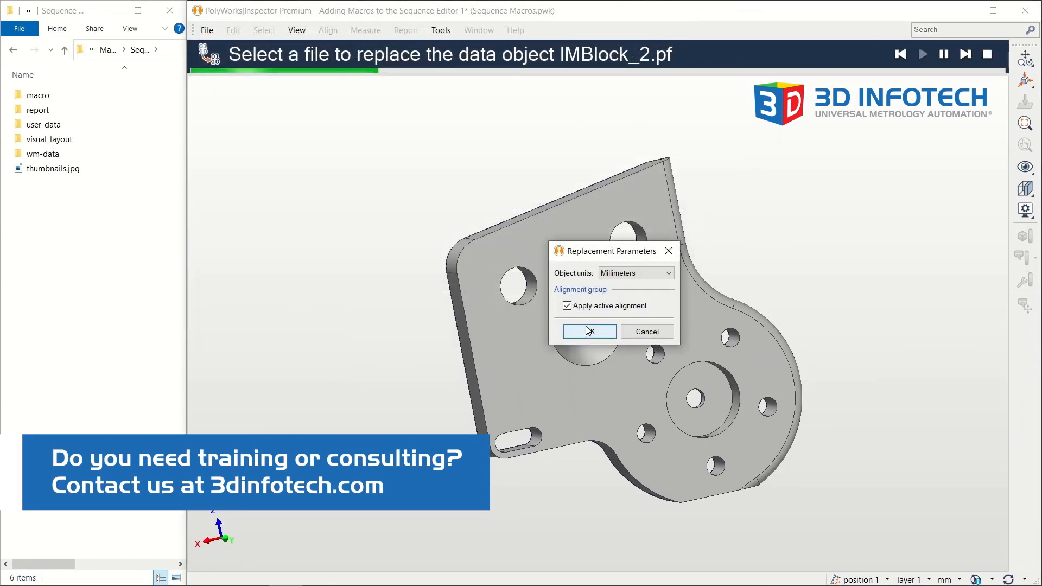
left_click(588, 331)
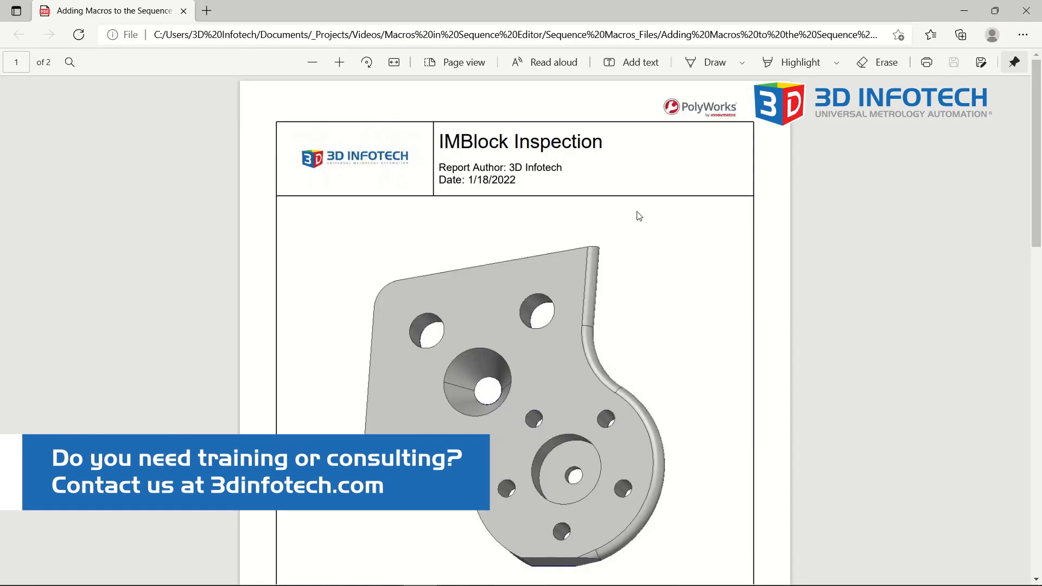
mouse_move(469, 221)
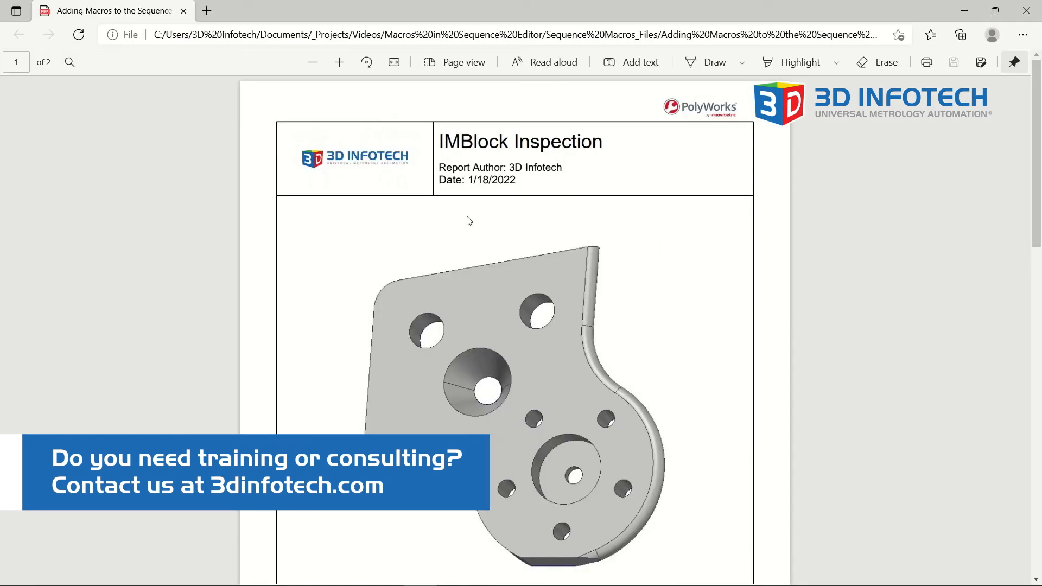